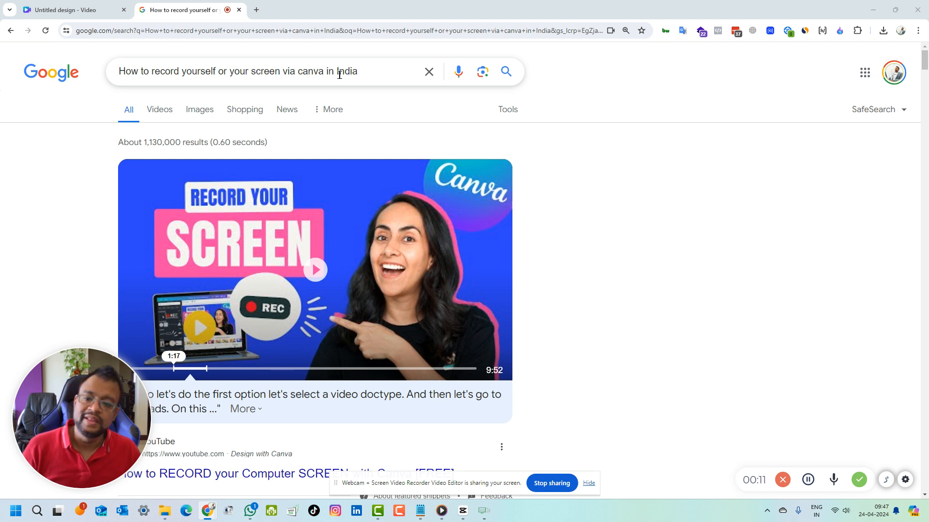
mouse_move(622, 379)
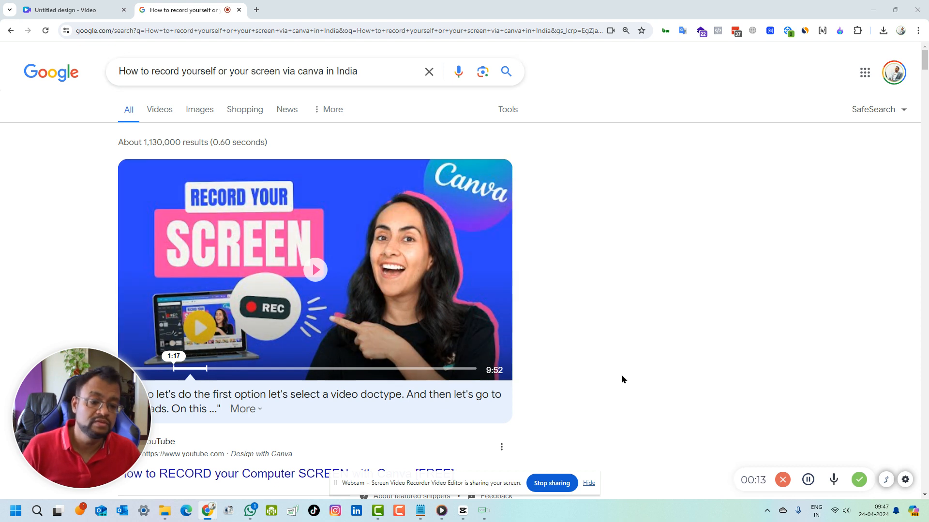
mouse_move(637, 390)
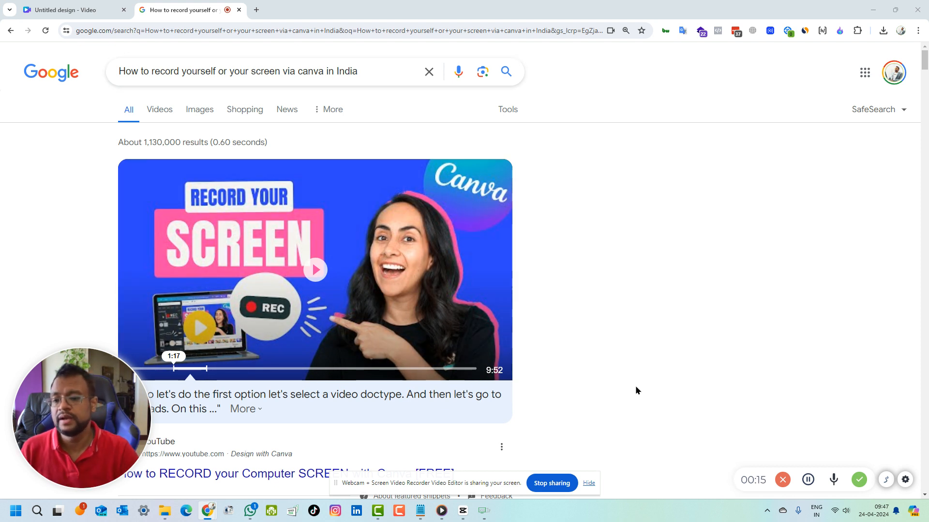
mouse_move(604, 410)
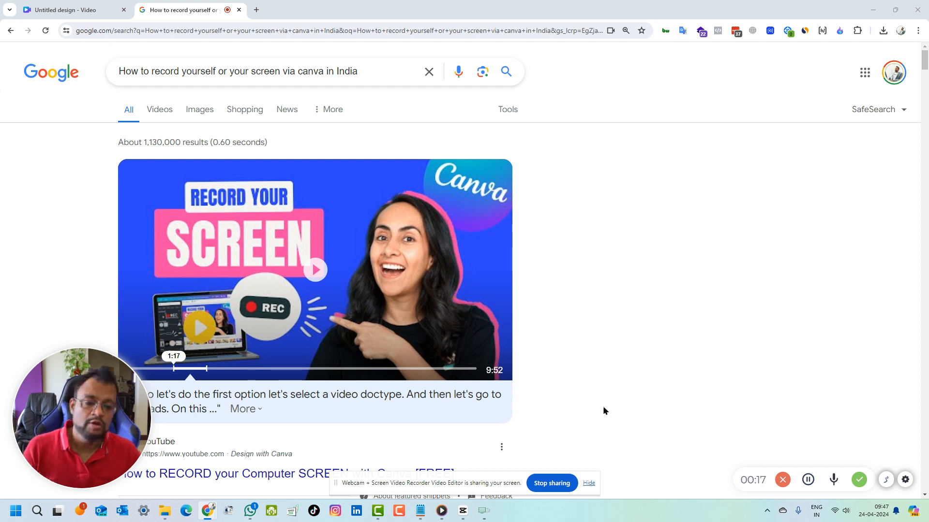
mouse_move(541, 352)
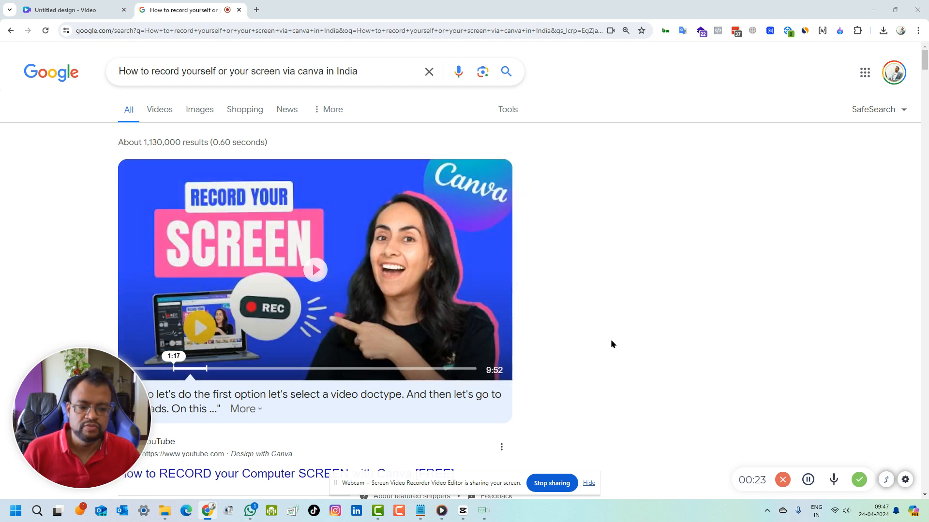
- Search 'loom' in a new tab and load the Loom homepage, reloading after a connection error
left_click(368, 10)
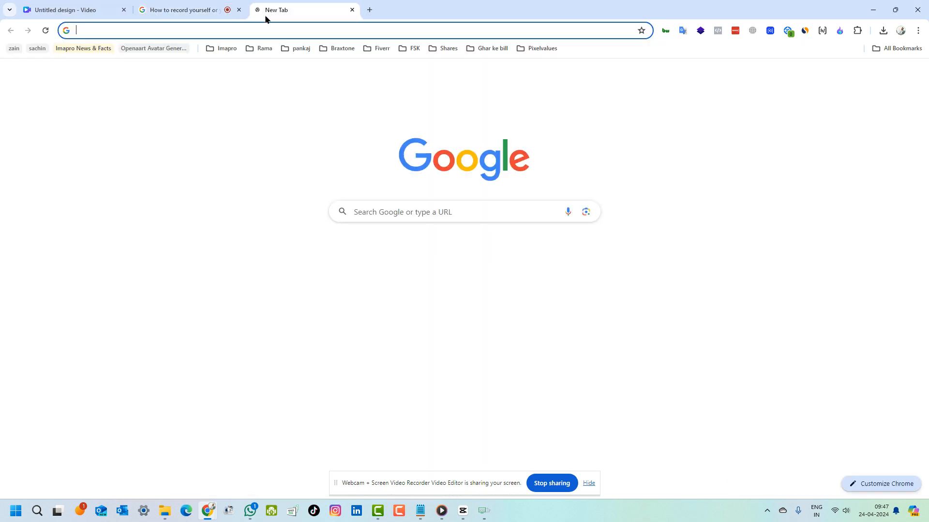
type("loom")
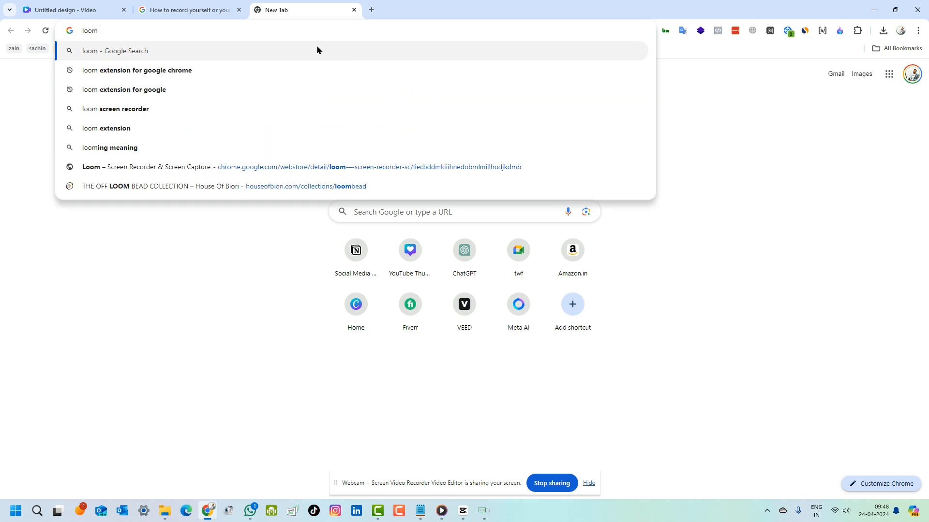
key("Return")
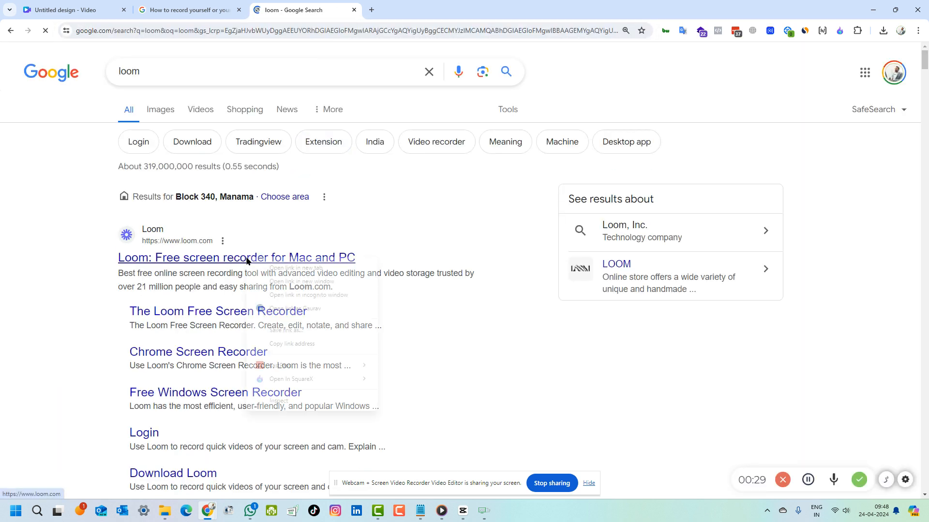
left_click(290, 267)
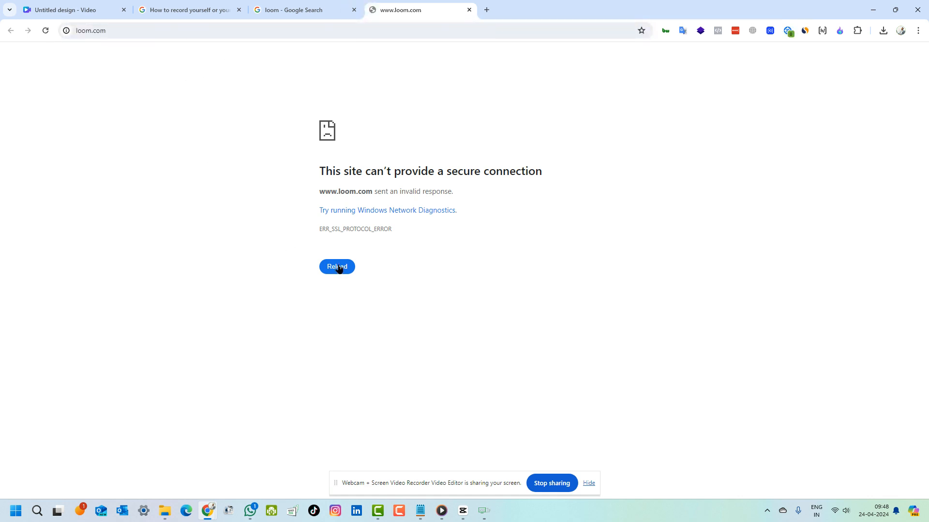
left_click(337, 267)
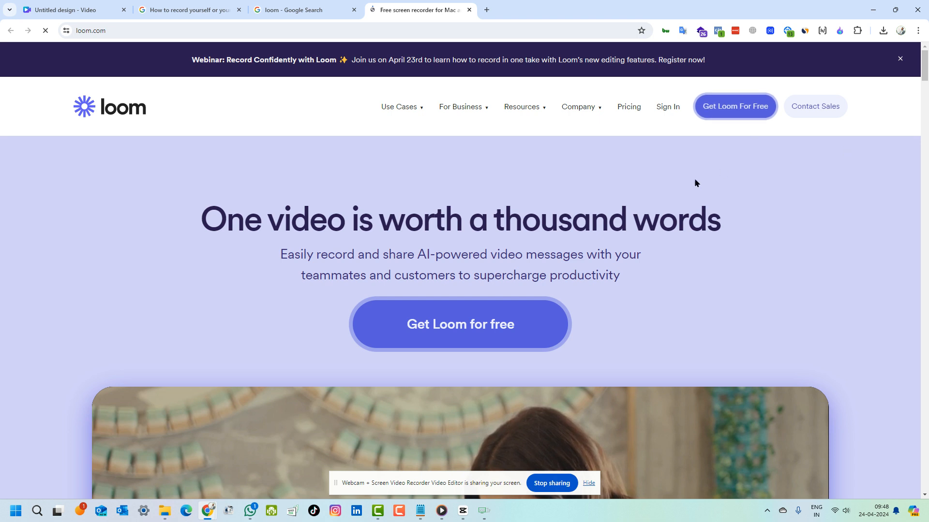
- Scroll the Loom homepage down past the customer logos to the screen-recording feature section
scroll("down", 3)
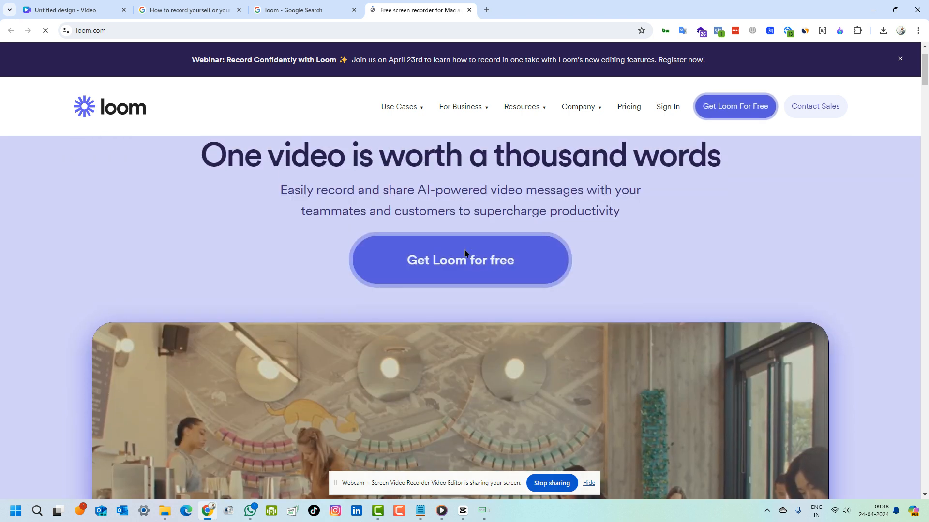
scroll("down", 3)
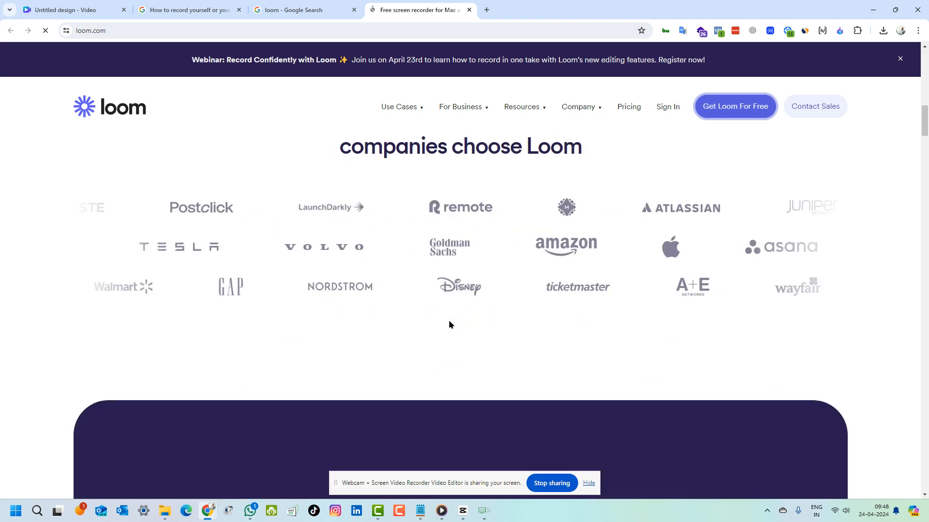
scroll("up", 3)
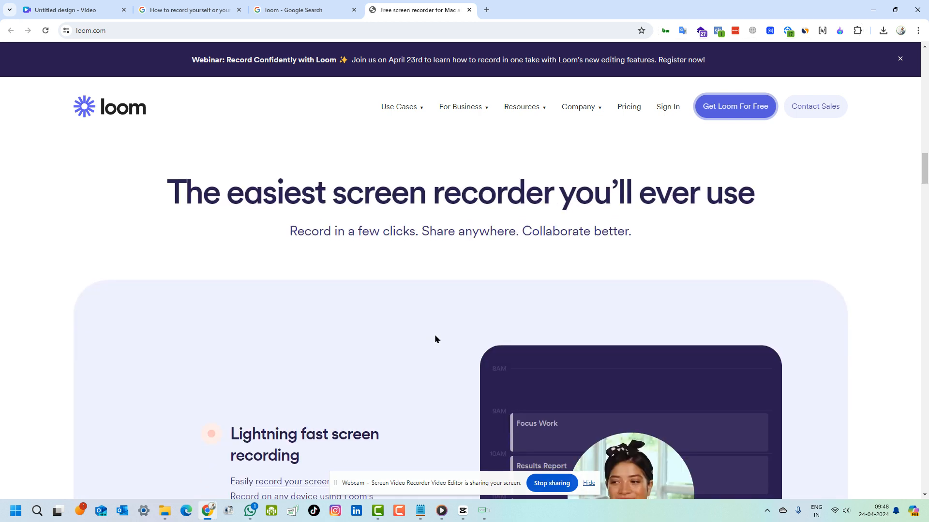
scroll("down", 3)
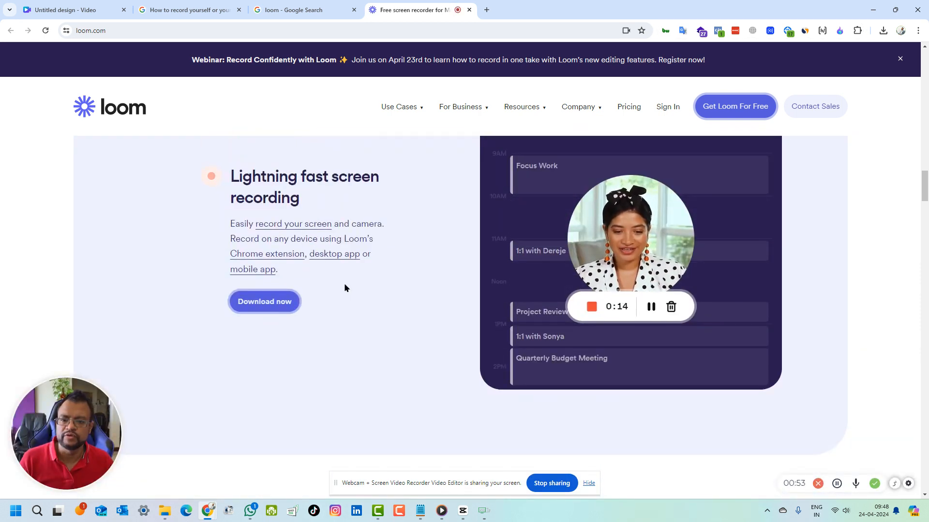
mouse_move(267, 261)
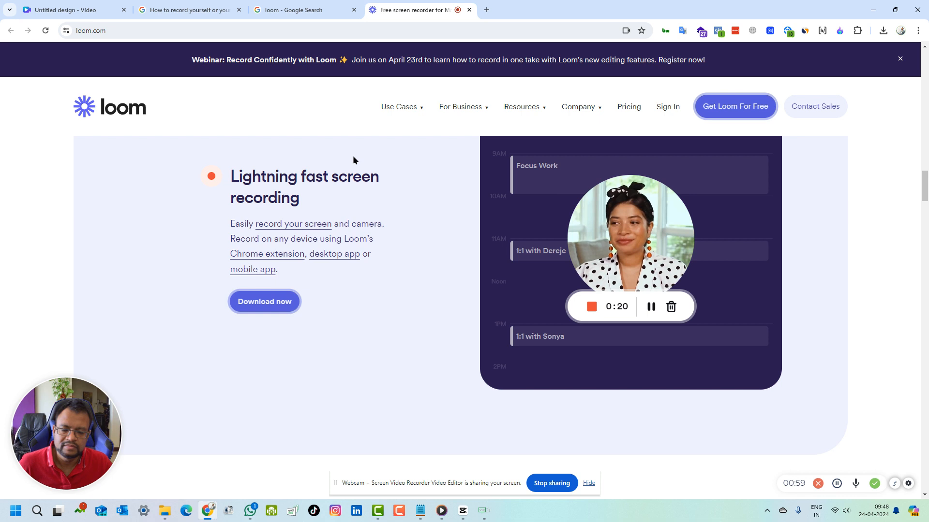
mouse_move(770, 31)
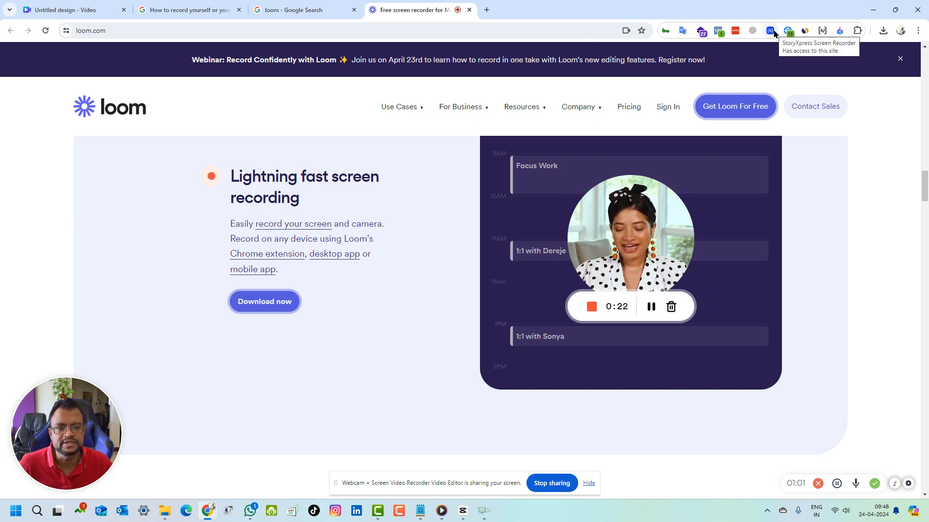
mouse_move(263, 332)
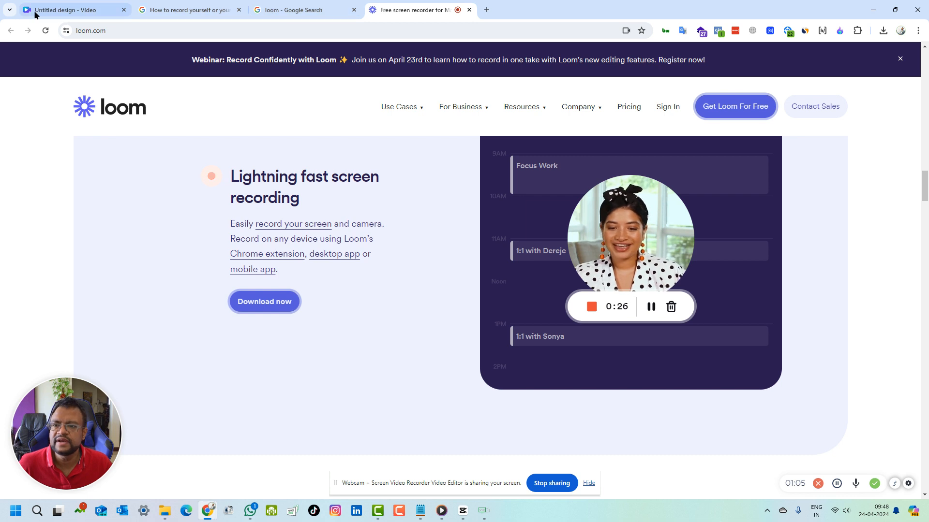
- Return to Canva, start a new video design and show its Uploads panel with Record yourself
left_click(65, 10)
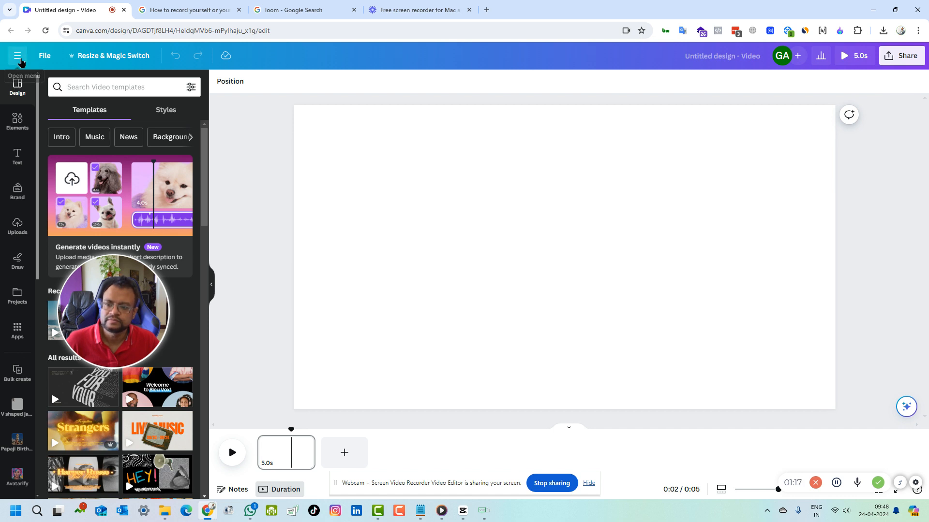
left_click(17, 56)
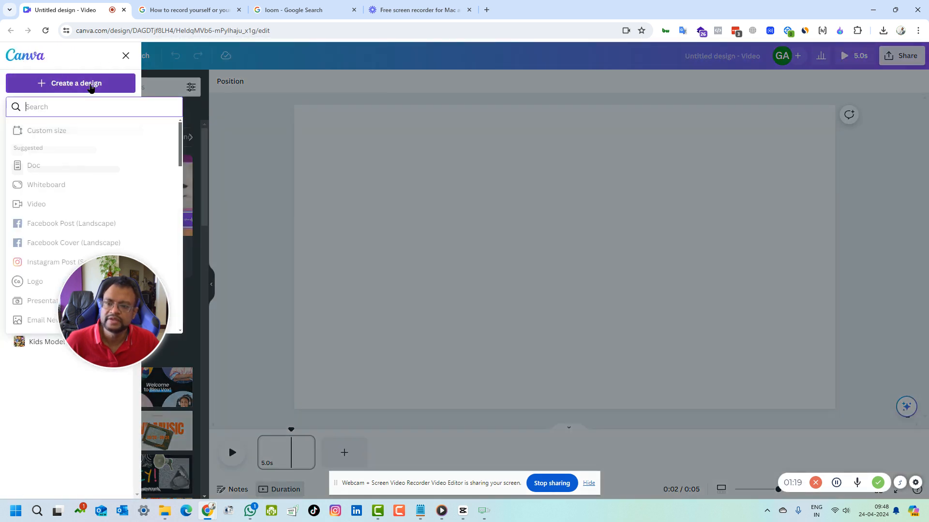
left_click(35, 204)
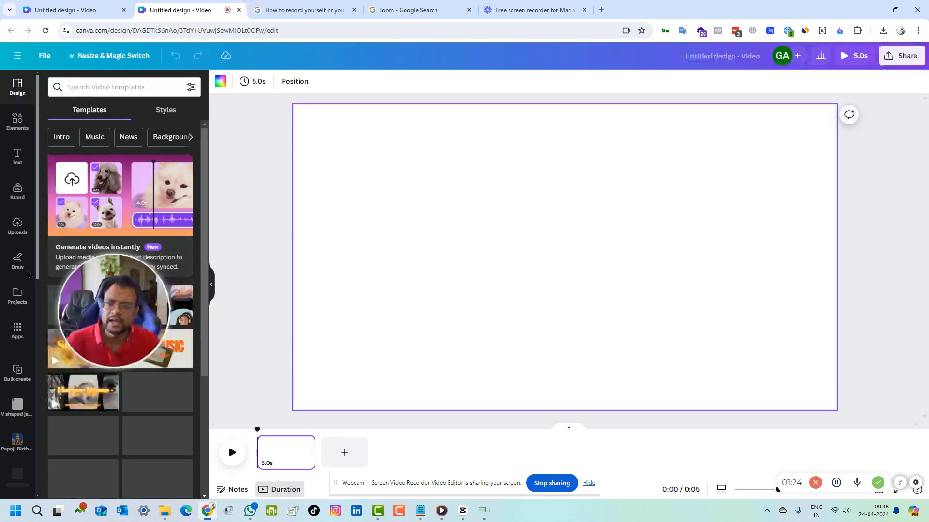
left_click(17, 225)
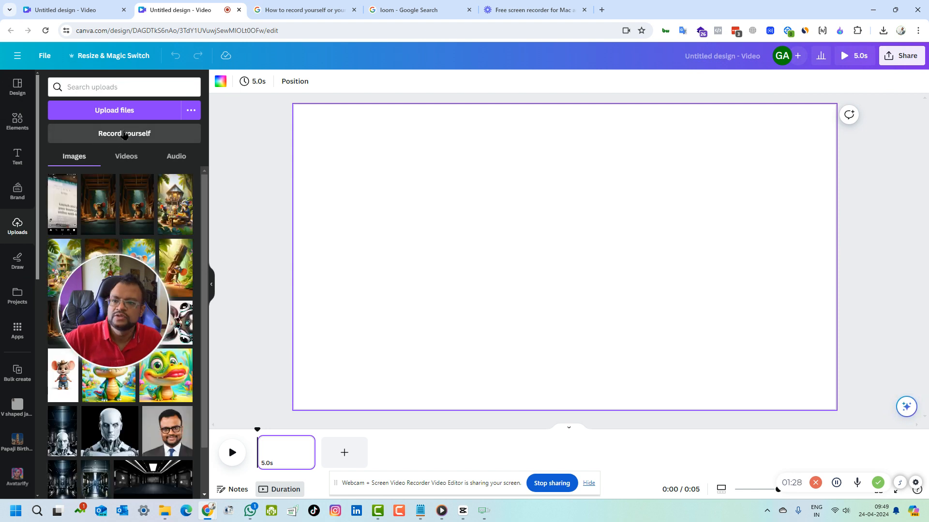
left_click(123, 133)
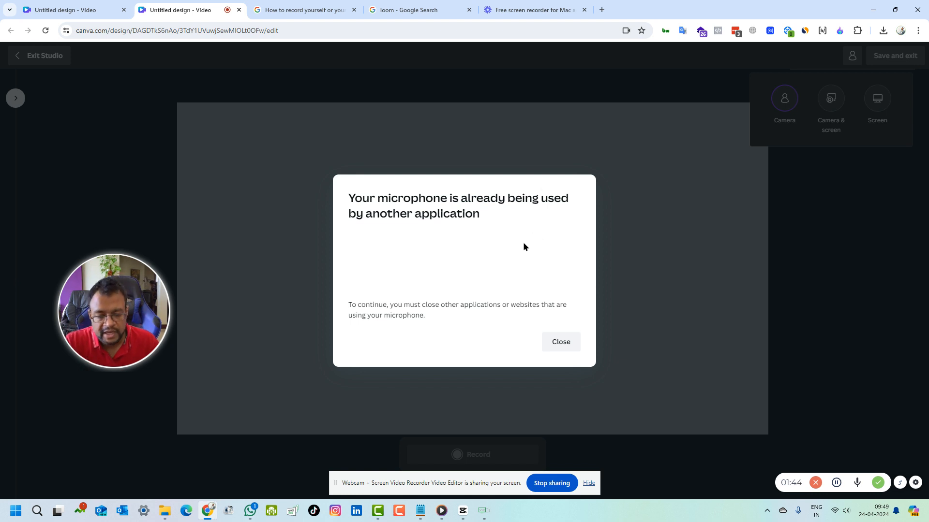
mouse_move(245, 313)
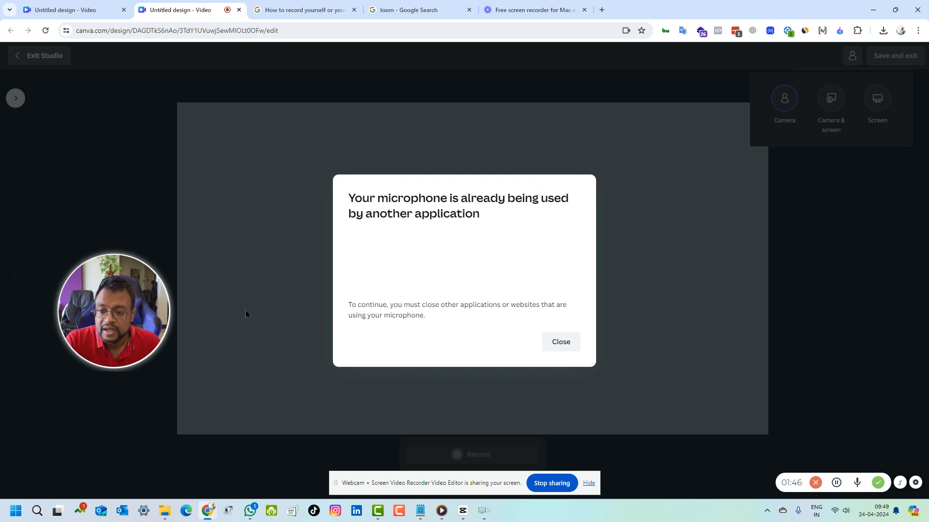
mouse_move(123, 300)
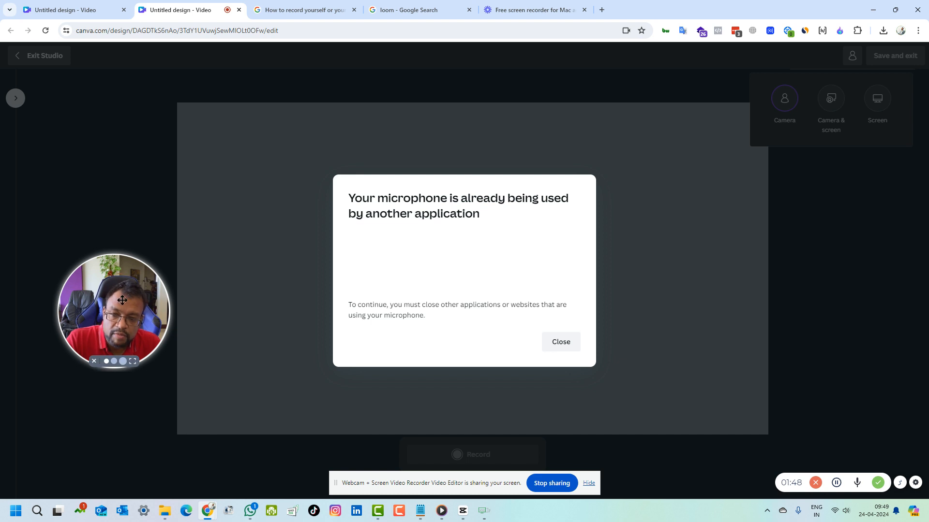
left_click_drag(123, 300, 165, 259)
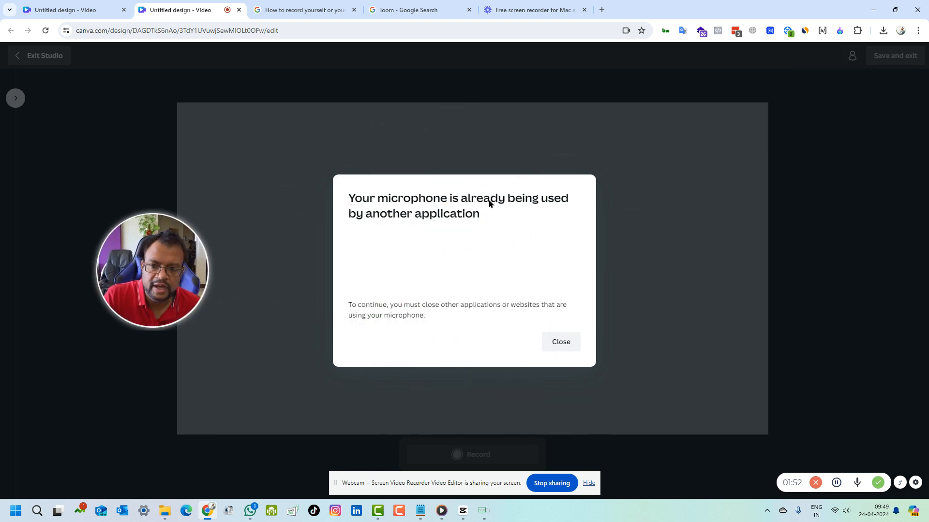
mouse_move(653, 225)
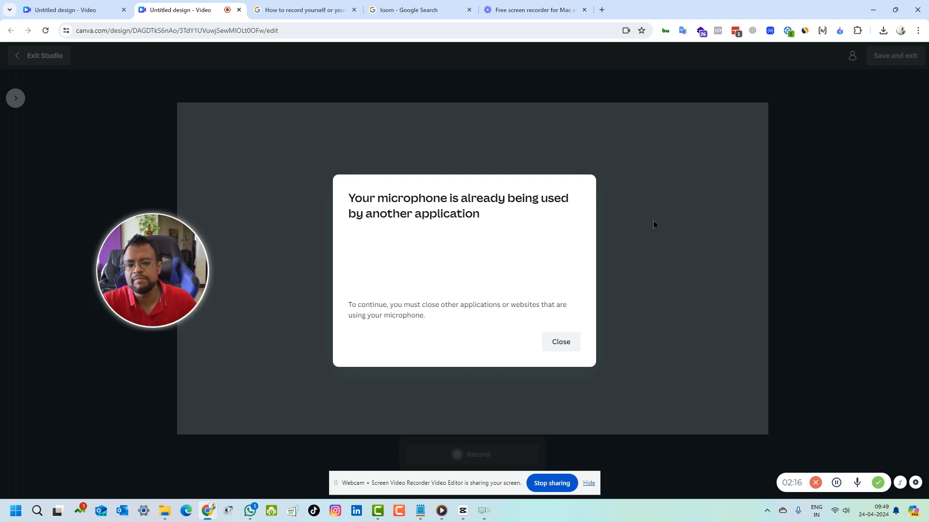
left_click(559, 341)
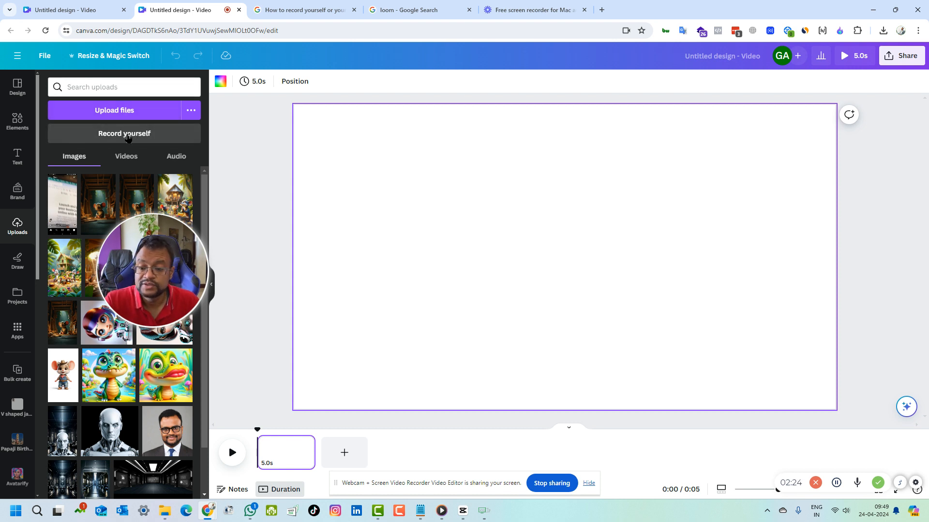
mouse_move(210, 208)
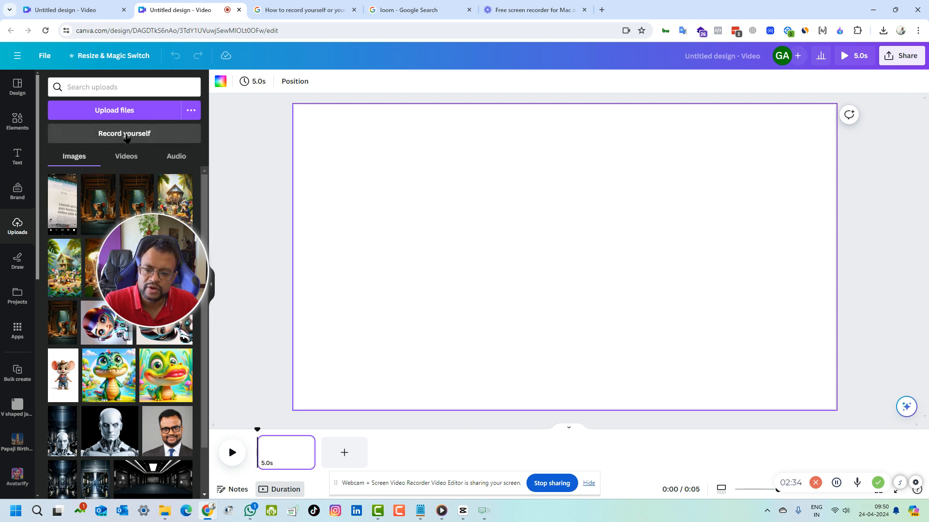
mouse_move(228, 224)
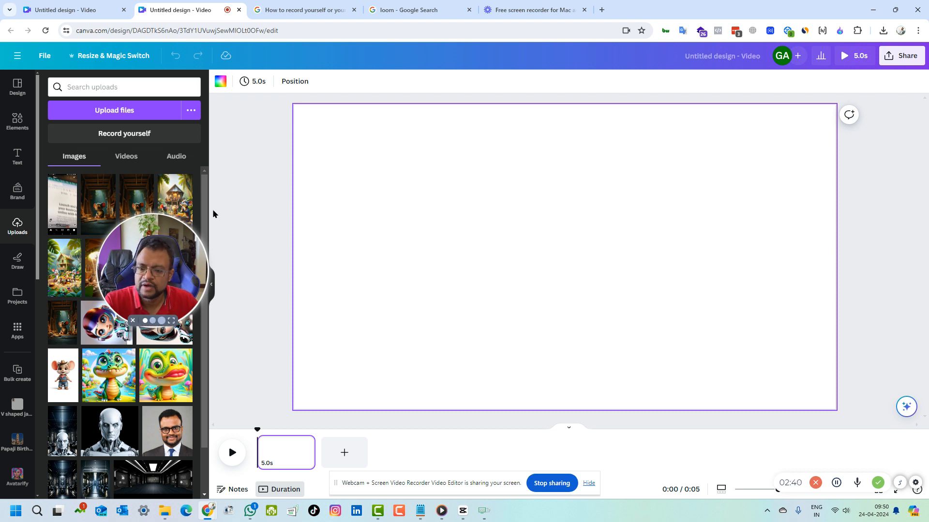
mouse_move(236, 241)
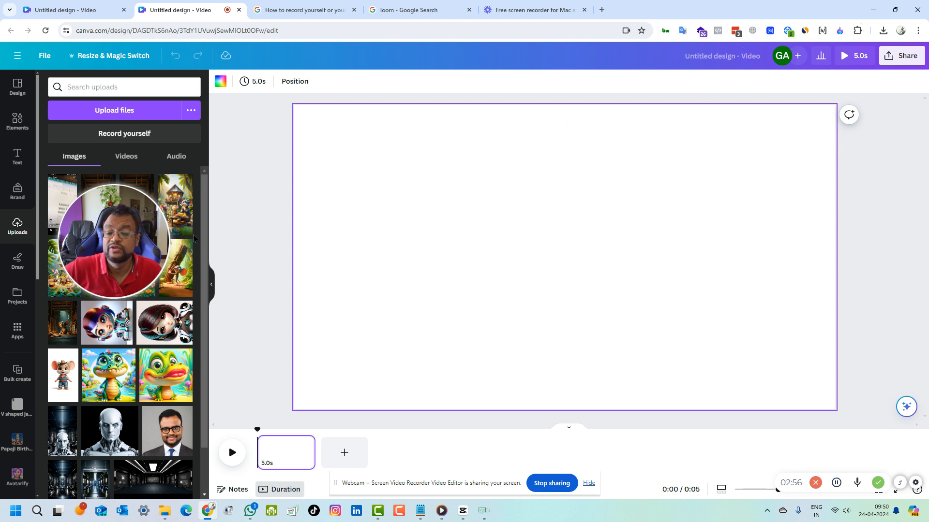
mouse_move(454, 117)
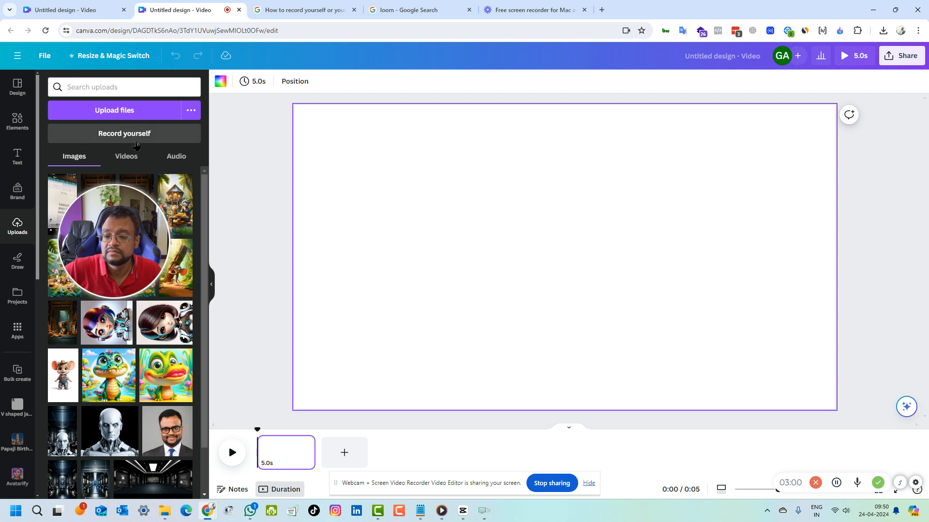
mouse_move(242, 165)
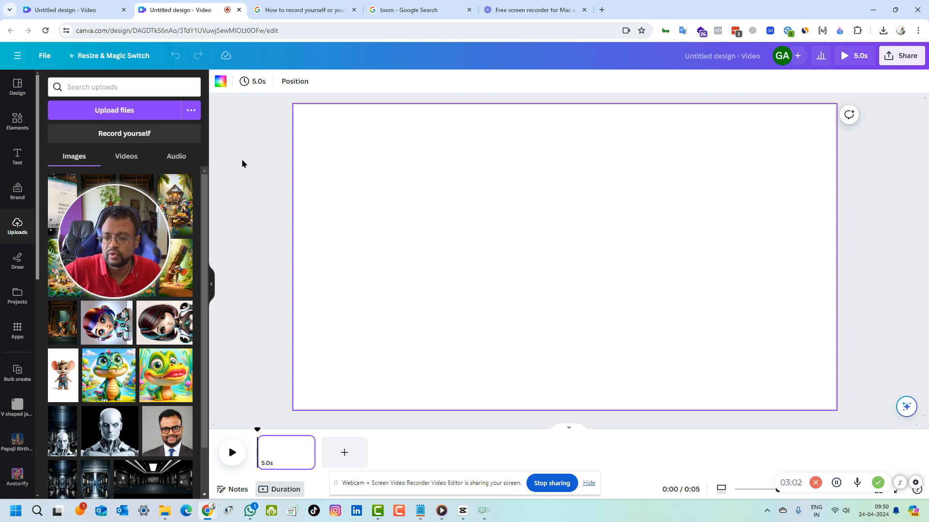
mouse_move(141, 135)
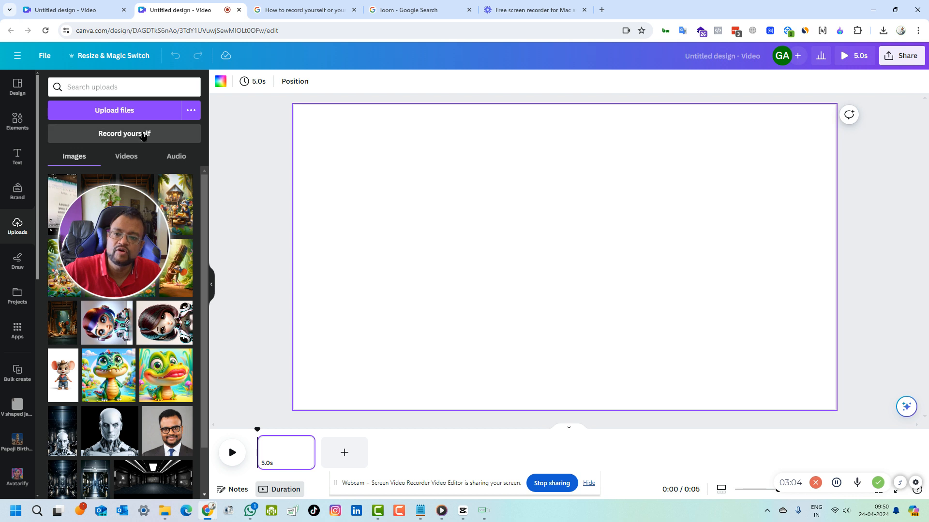
mouse_move(275, 194)
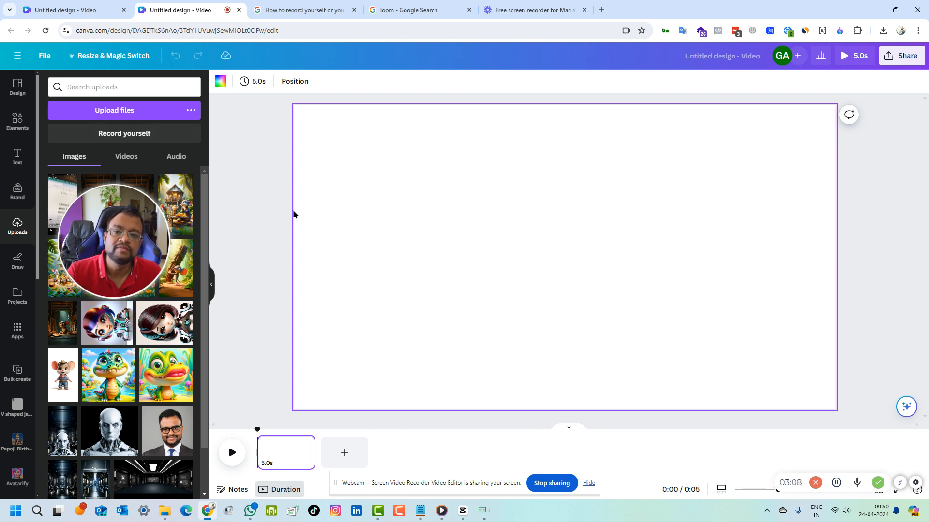
mouse_move(117, 242)
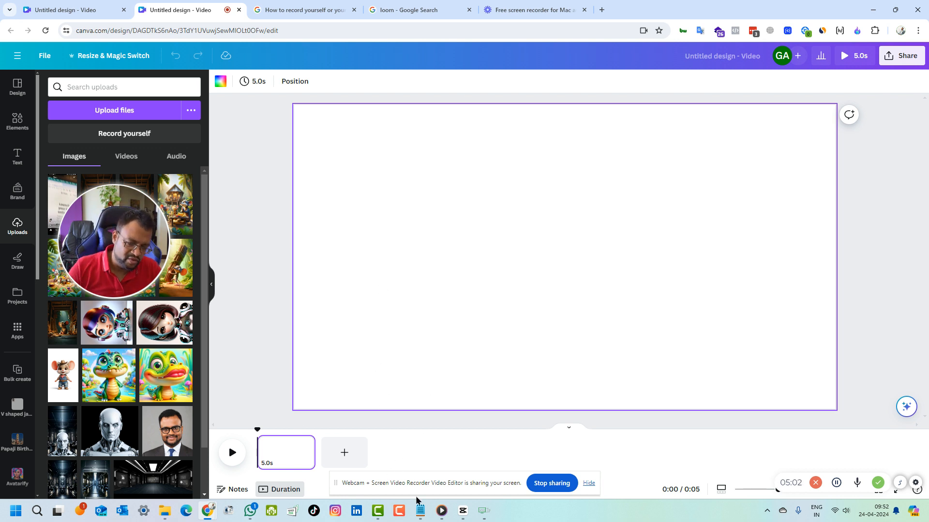
mouse_move(406, 472)
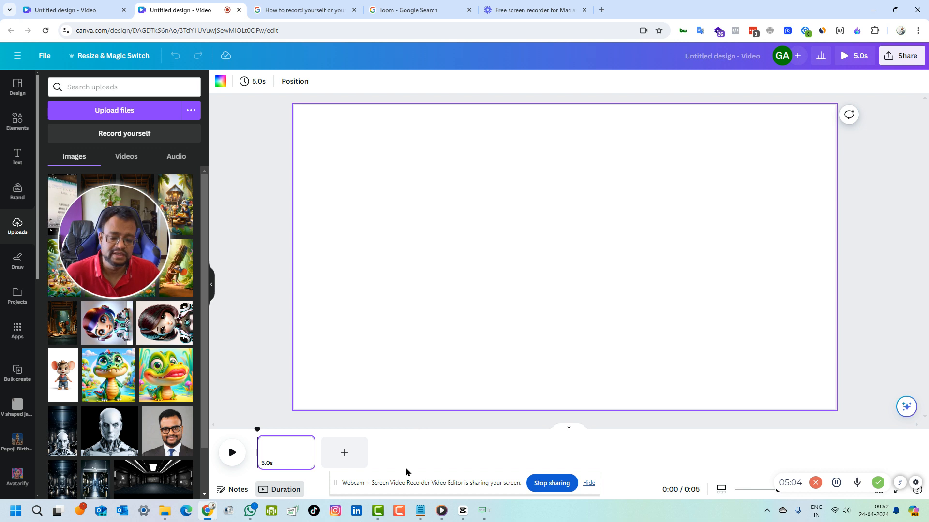
mouse_move(392, 448)
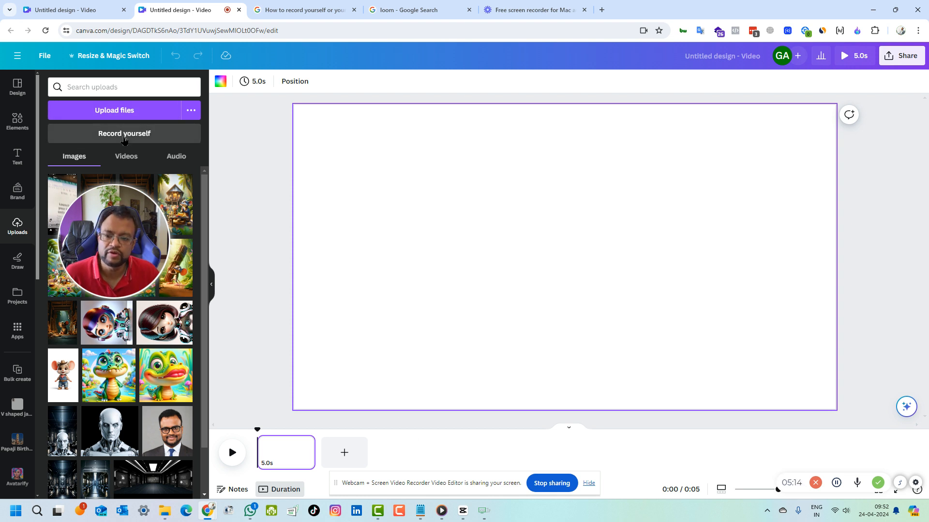
mouse_move(248, 267)
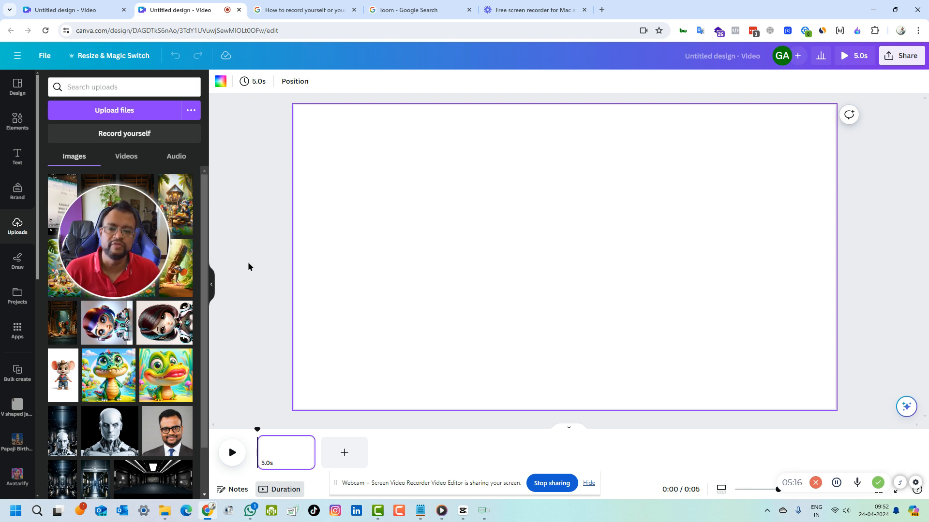